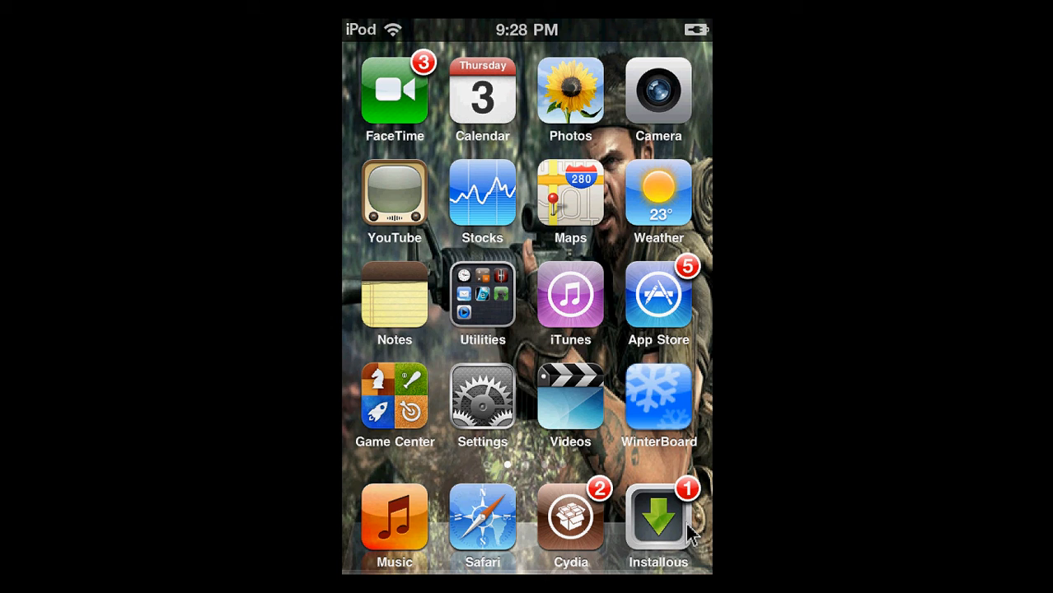
pyautogui.moveTo(666, 366)
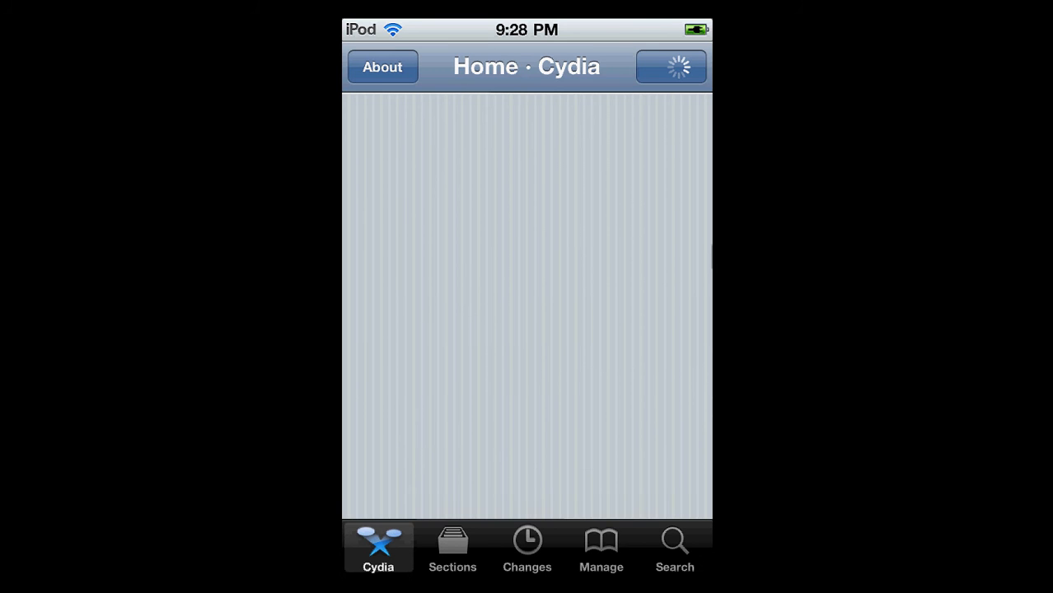
# Search Cydia for the Veency package, view its page, then return to the iPod home screen.
pyautogui.click(675, 547)
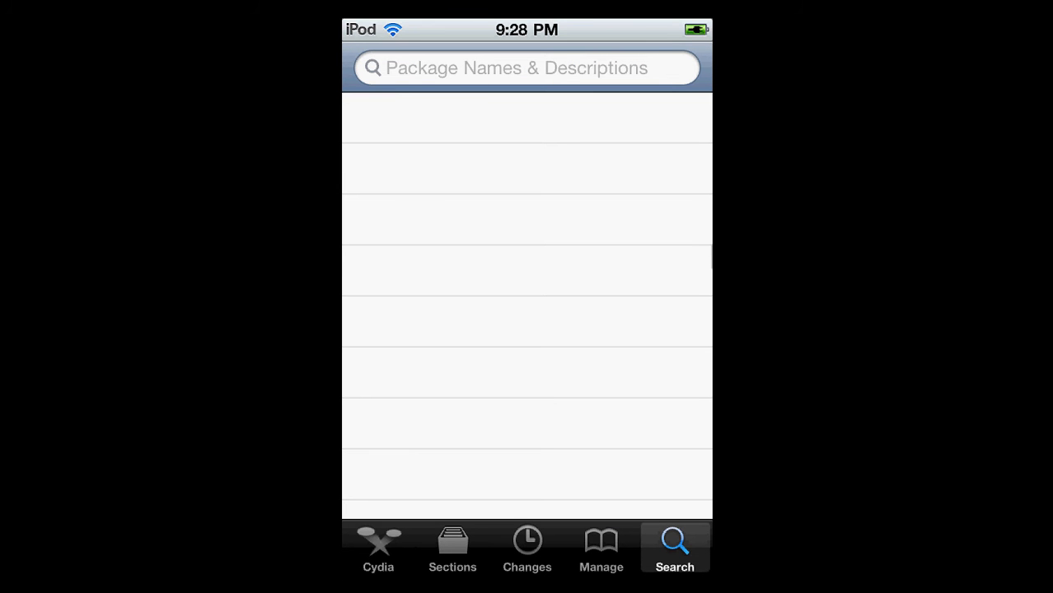
pyautogui.click(528, 67)
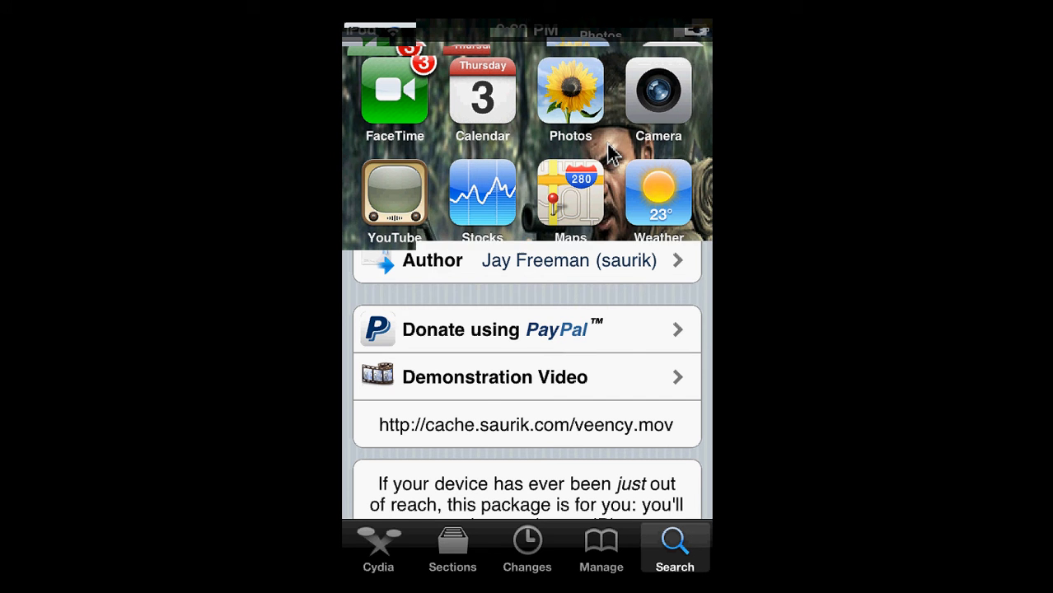
pyautogui.press('home')
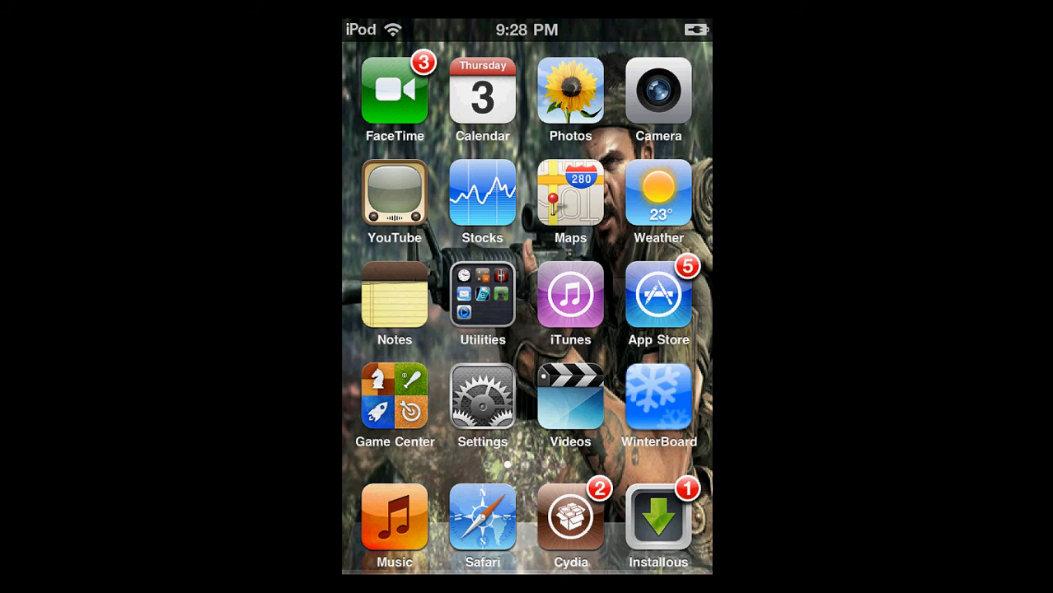
# Get Google results for 'tightvnc', then bring up a Windows Explorer Libraries window.
pyautogui.click(18, 577)
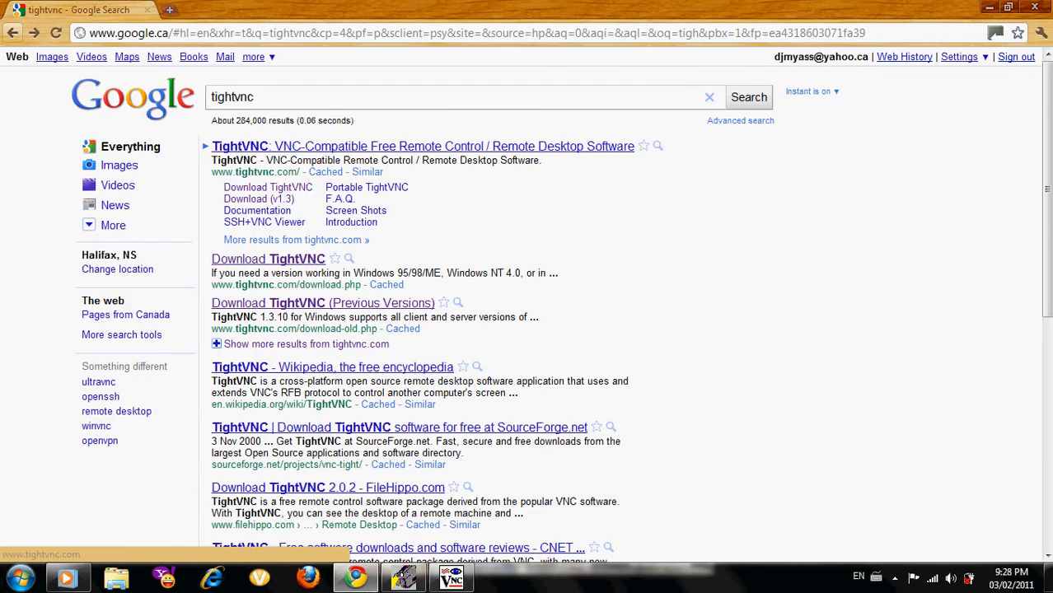
pyautogui.click(13, 33)
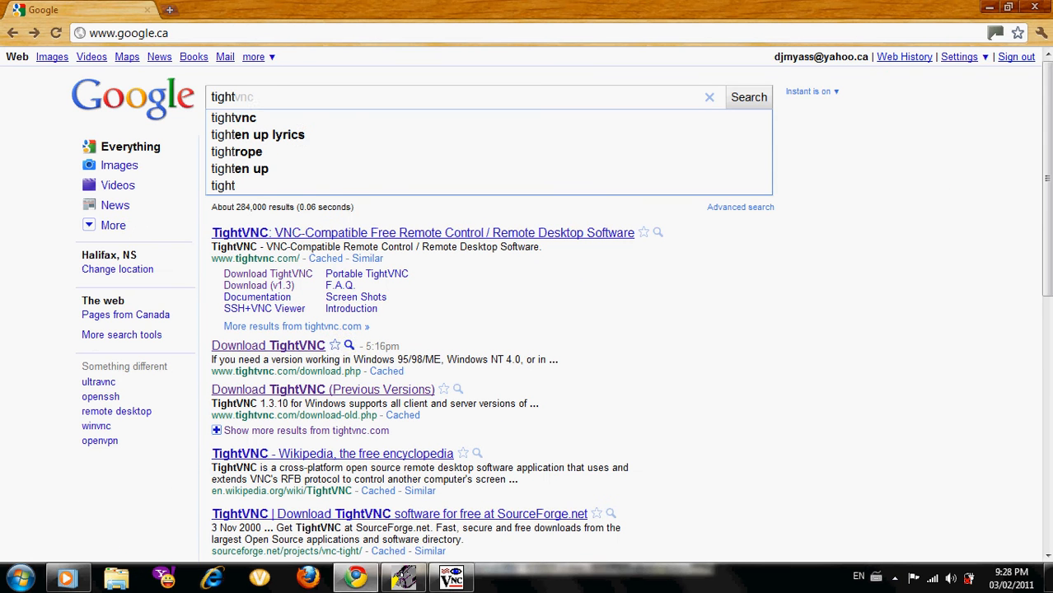
pyautogui.click(749, 97)
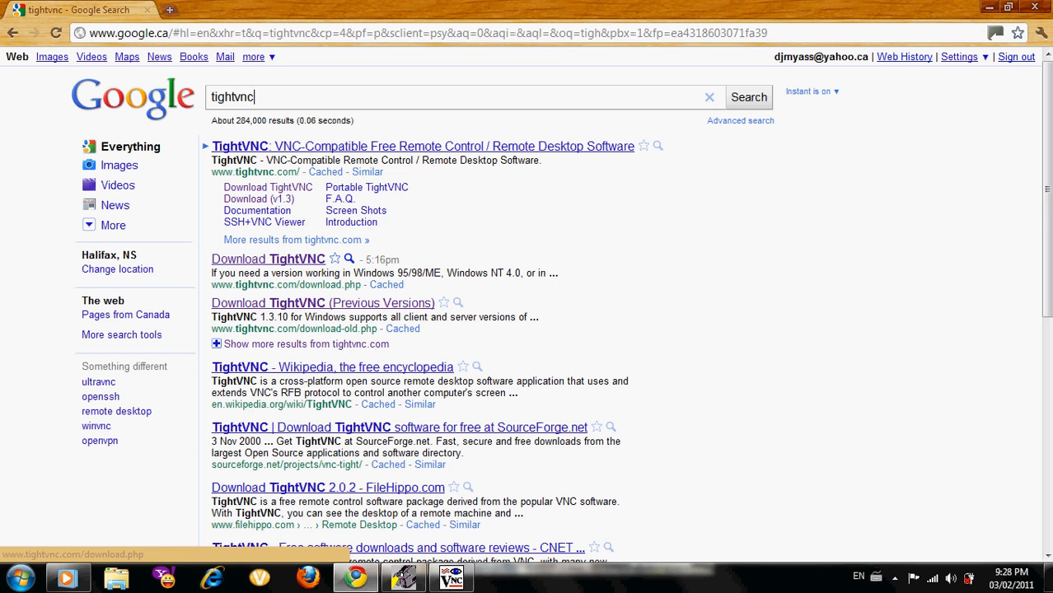
pyautogui.click(267, 259)
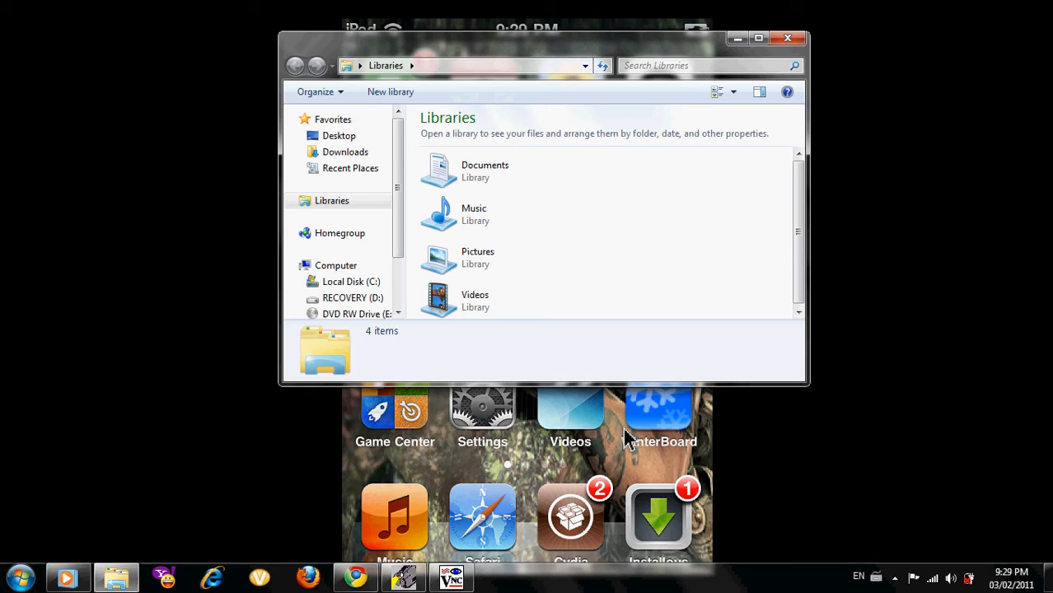
# Browse C:\Users into the personal Downloads folder, then go back to the Computer drive overview.
pyautogui.click(758, 38)
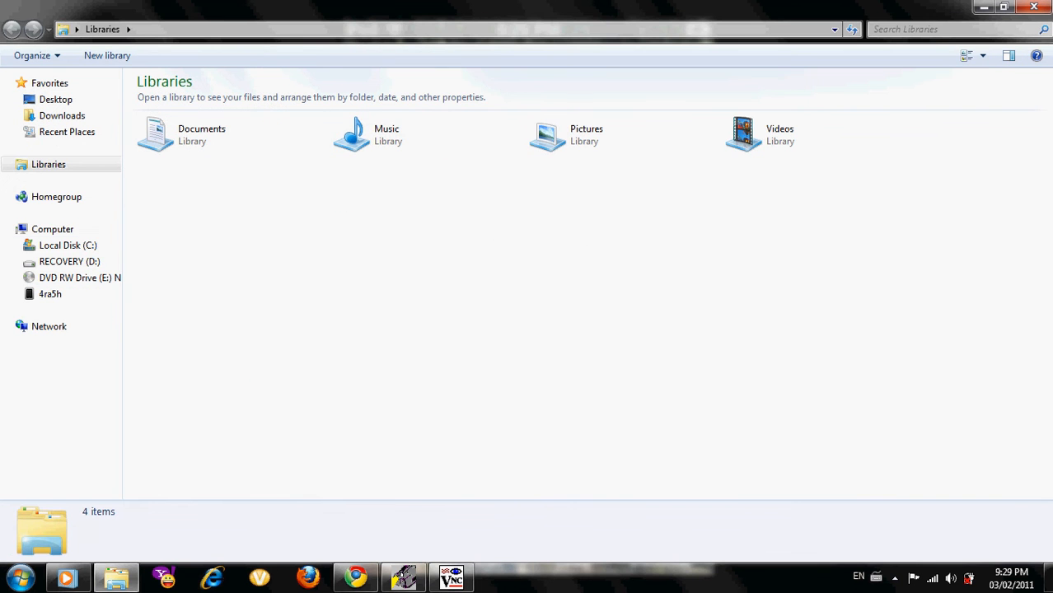
pyautogui.click(51, 230)
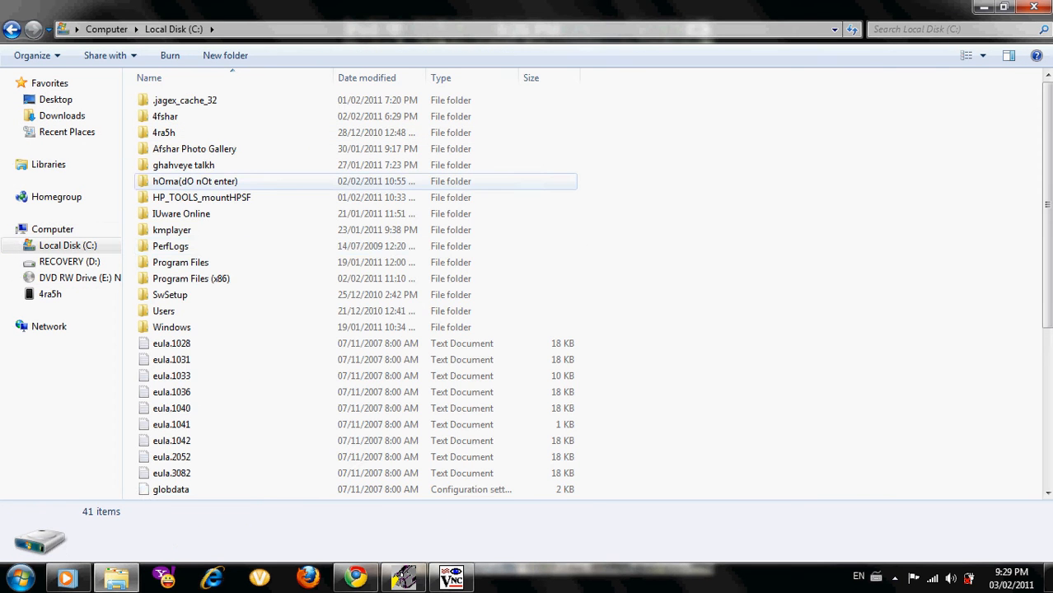
pyautogui.doubleClick(164, 310)
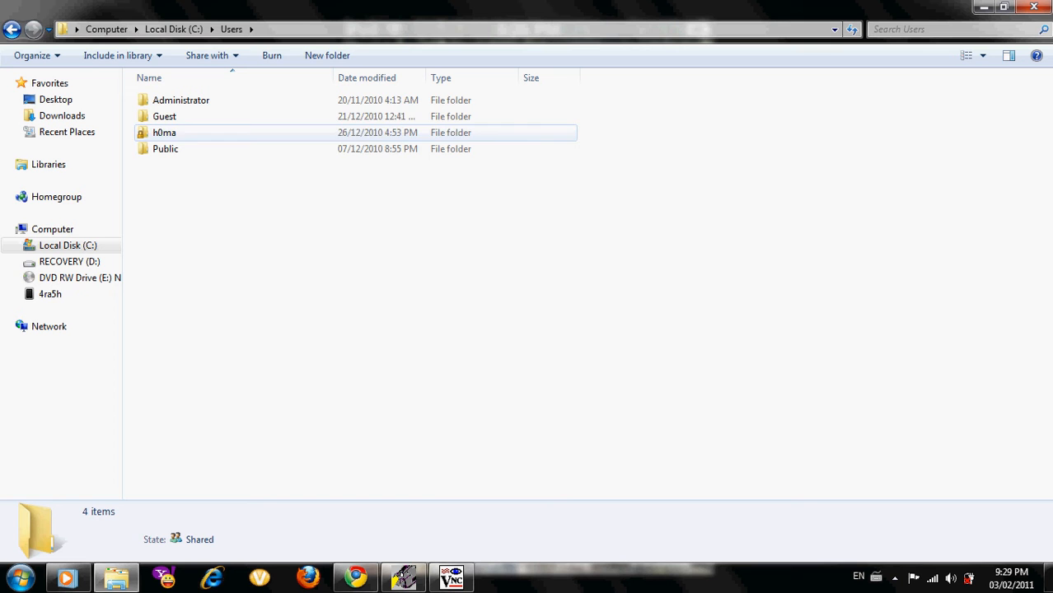
pyautogui.doubleClick(165, 131)
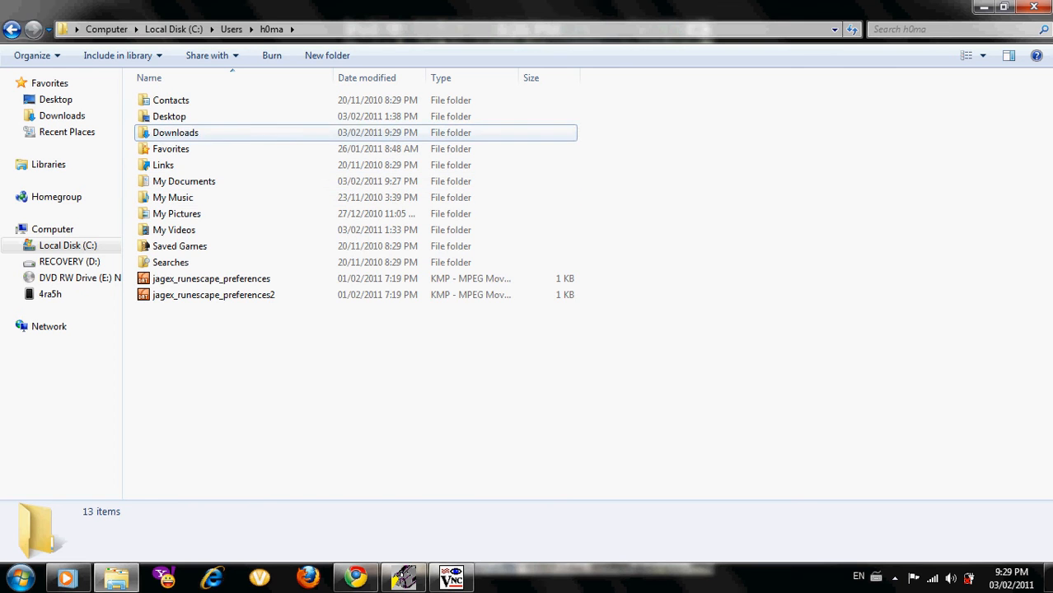
pyautogui.doubleClick(174, 132)
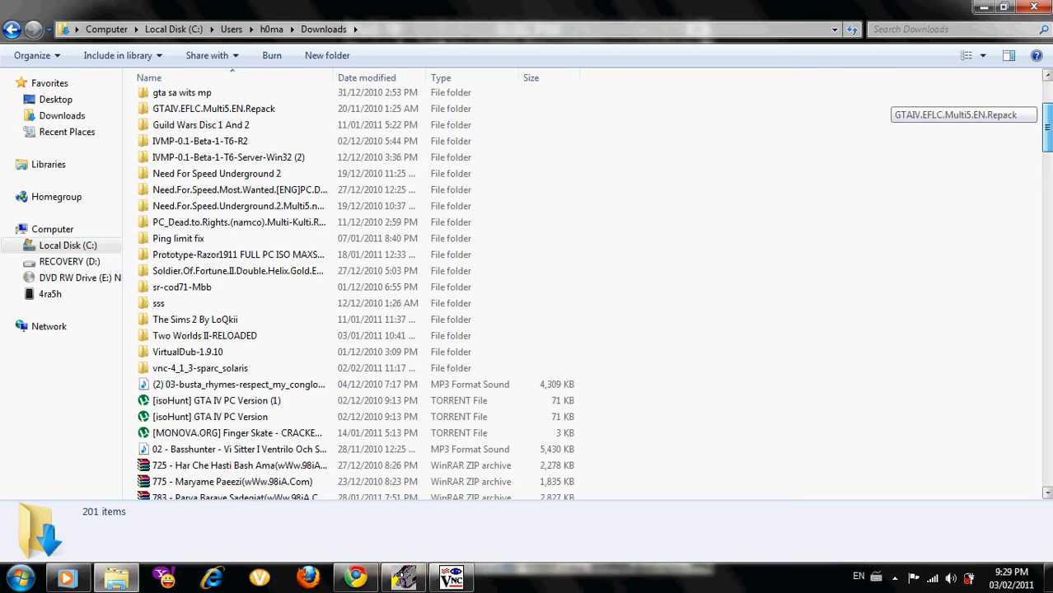
pyautogui.scroll(-3)
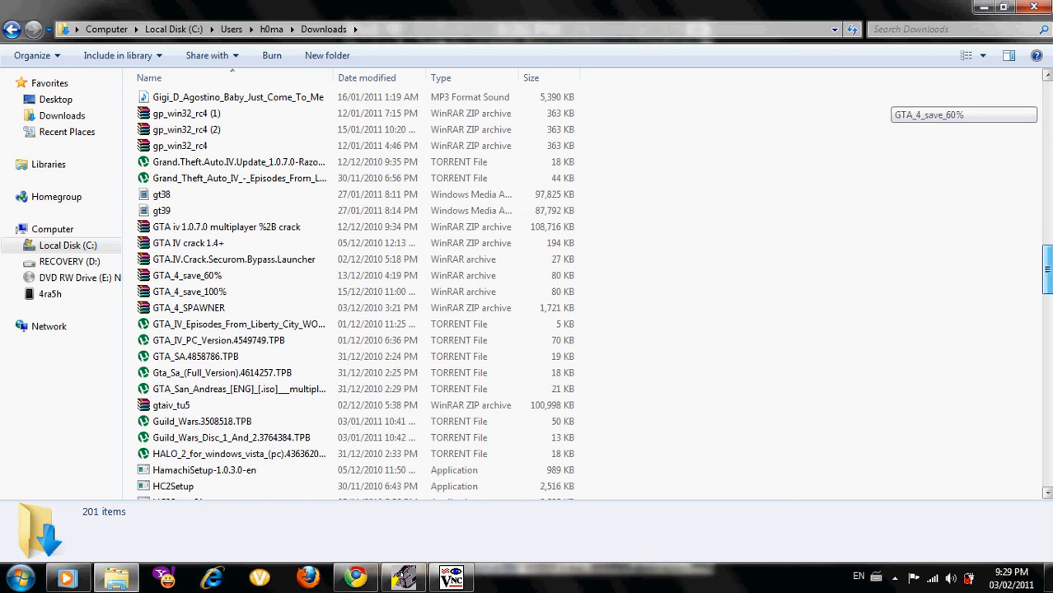
pyautogui.click(231, 30)
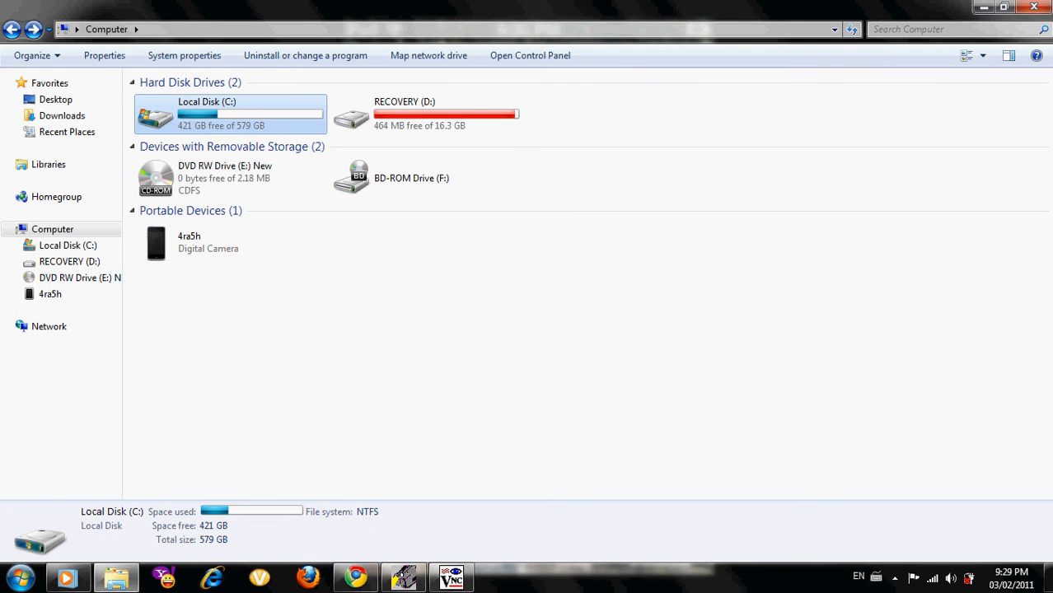
# Browse C:\Program Files (x86) into the TightVNC folder and look at its files.
pyautogui.doubleClick(231, 113)
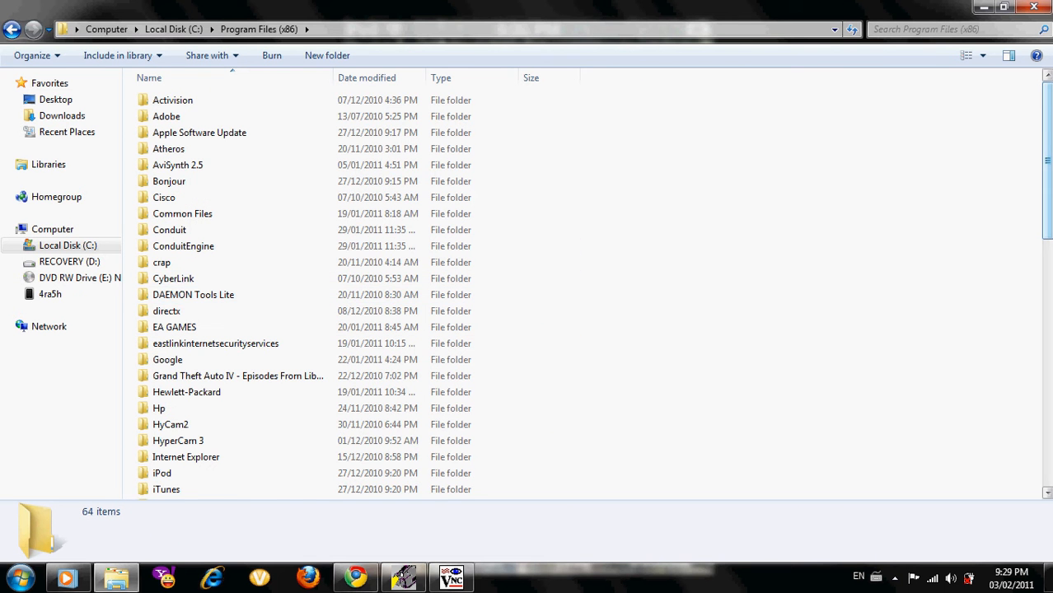
pyautogui.scroll(-3)
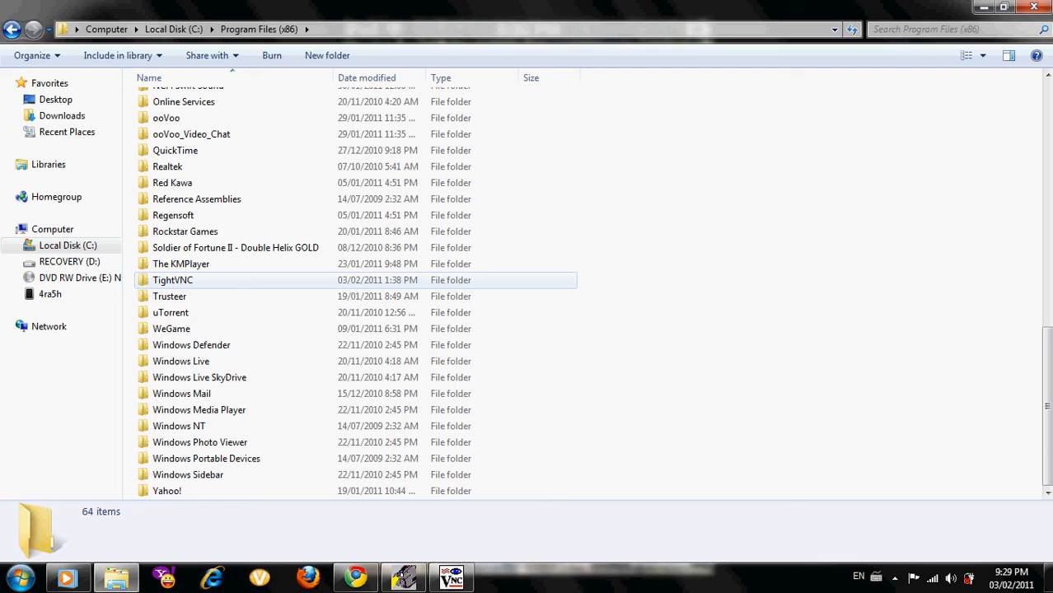
pyautogui.moveTo(172, 280)
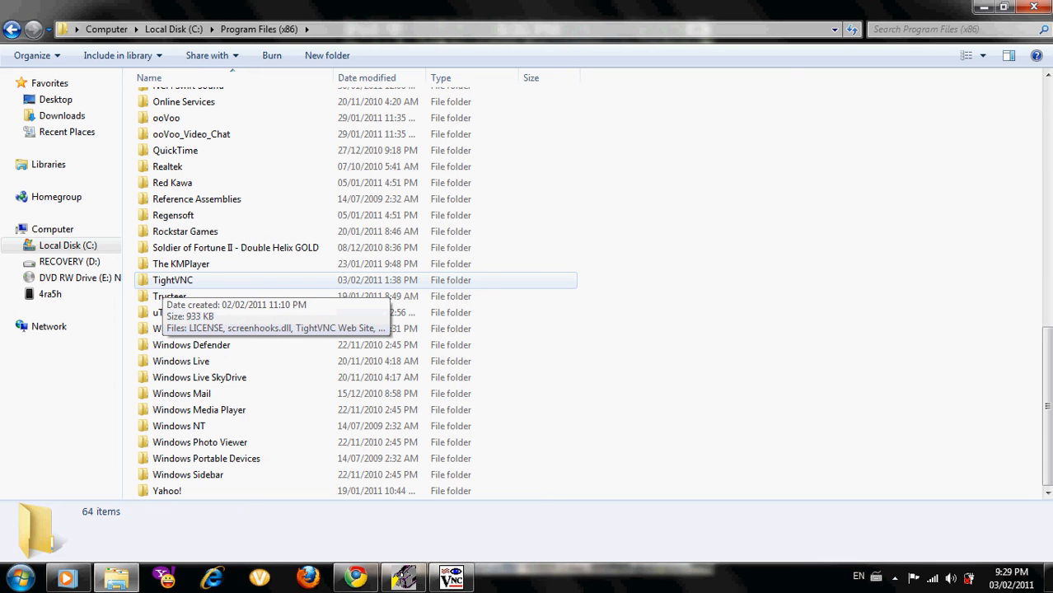
pyautogui.doubleClick(172, 280)
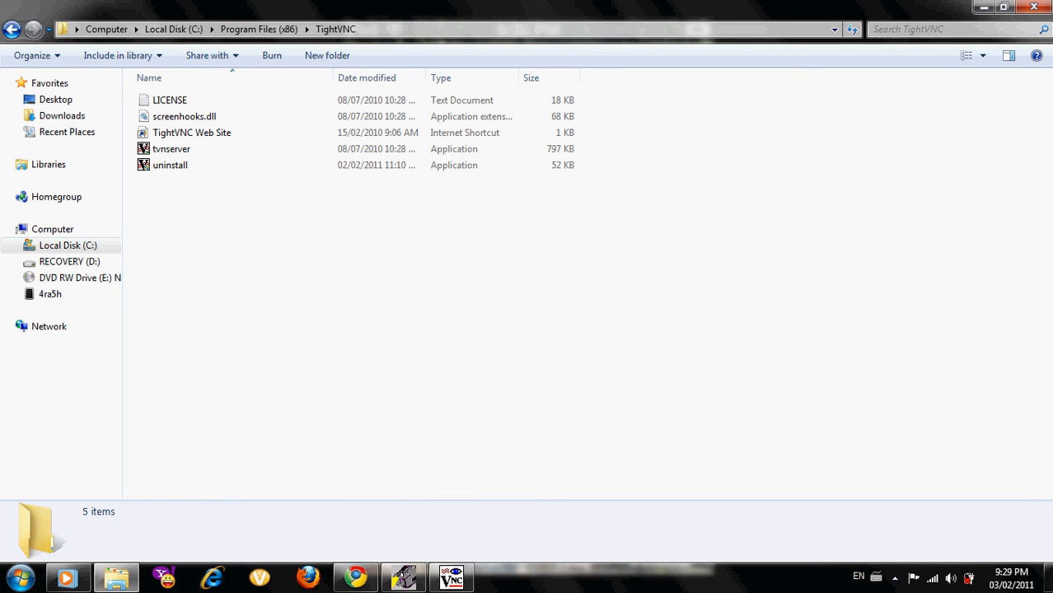
pyautogui.click(184, 115)
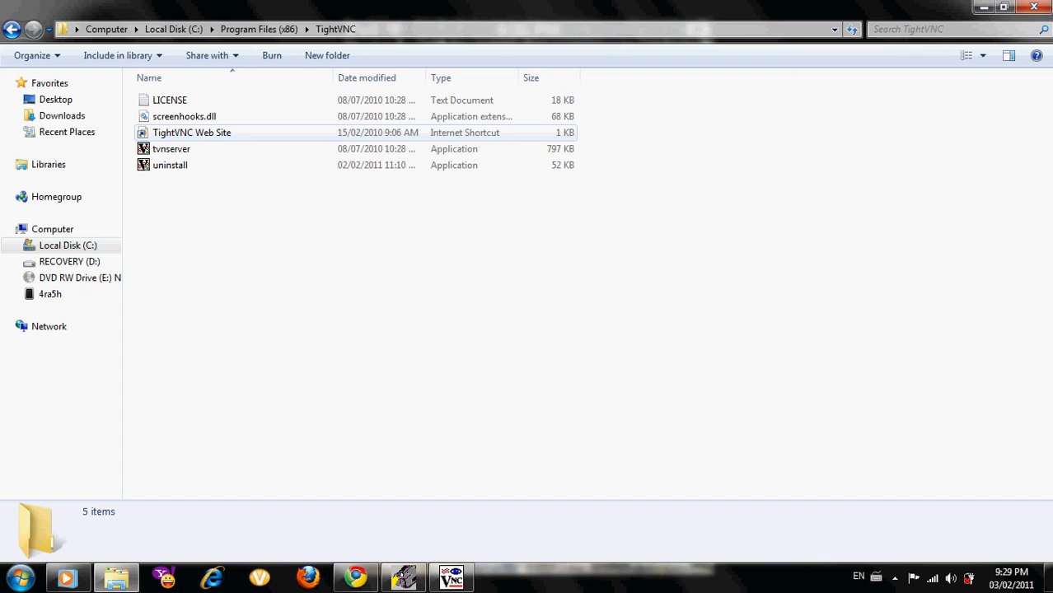
pyautogui.click(171, 148)
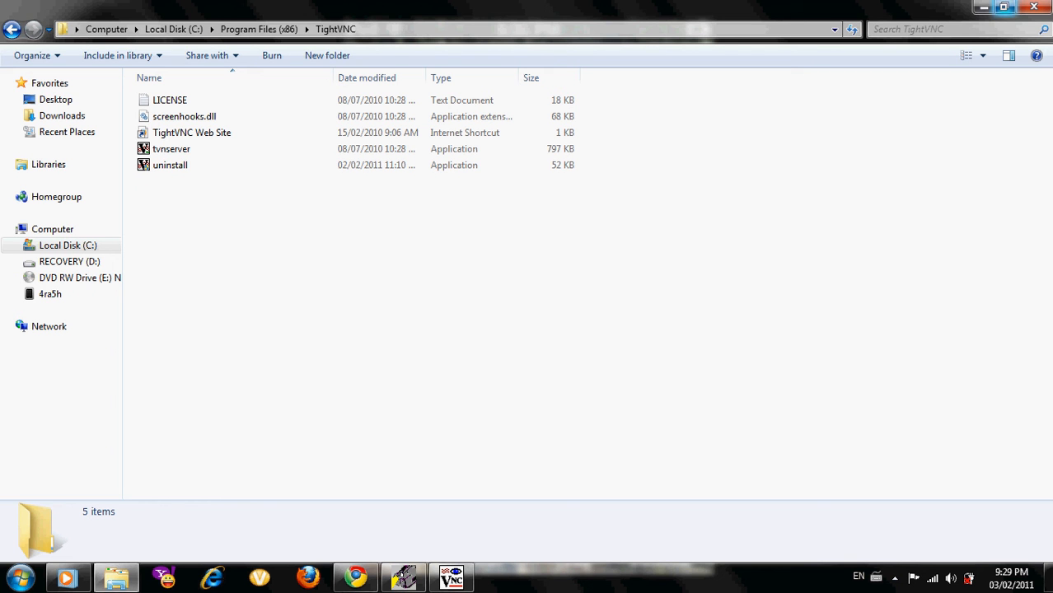
pyautogui.moveTo(983, 6)
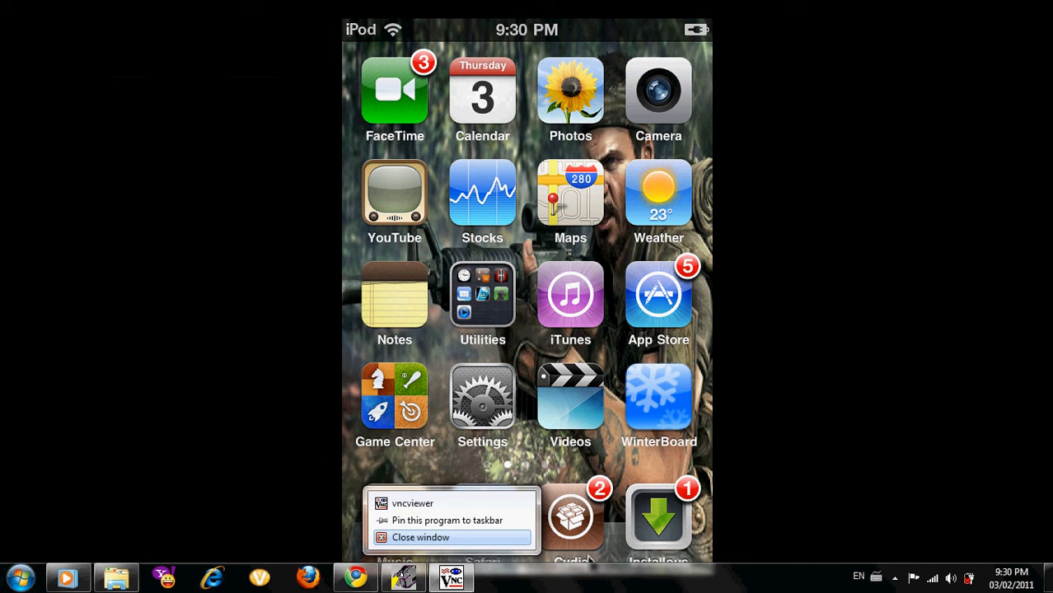
# Relaunch vncviewer, connect to the iPod's 192.168.0 address and accept the full-screen notice.
pyautogui.click(420, 538)
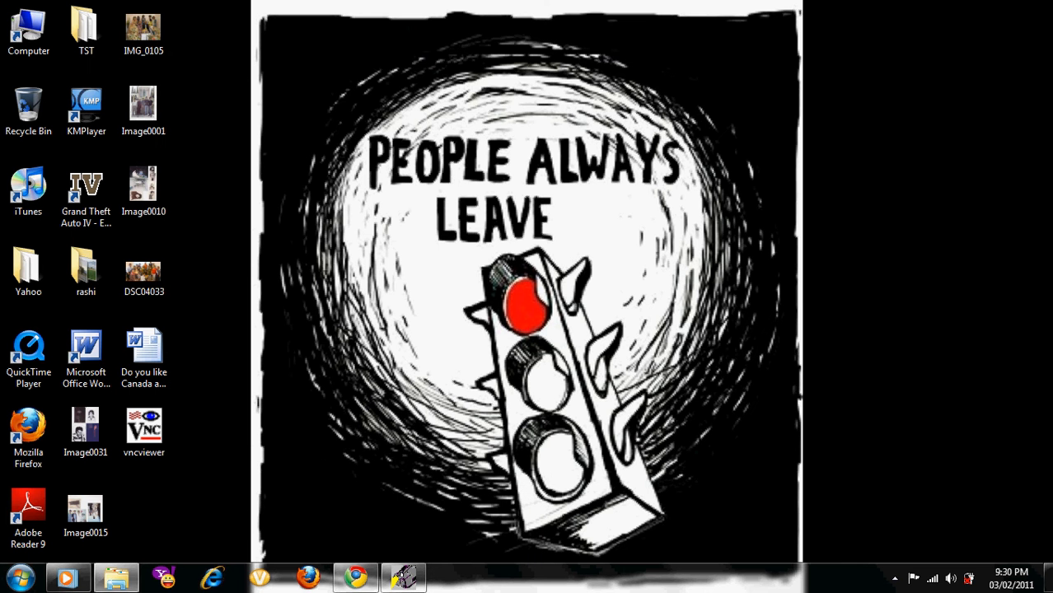
pyautogui.click(143, 428)
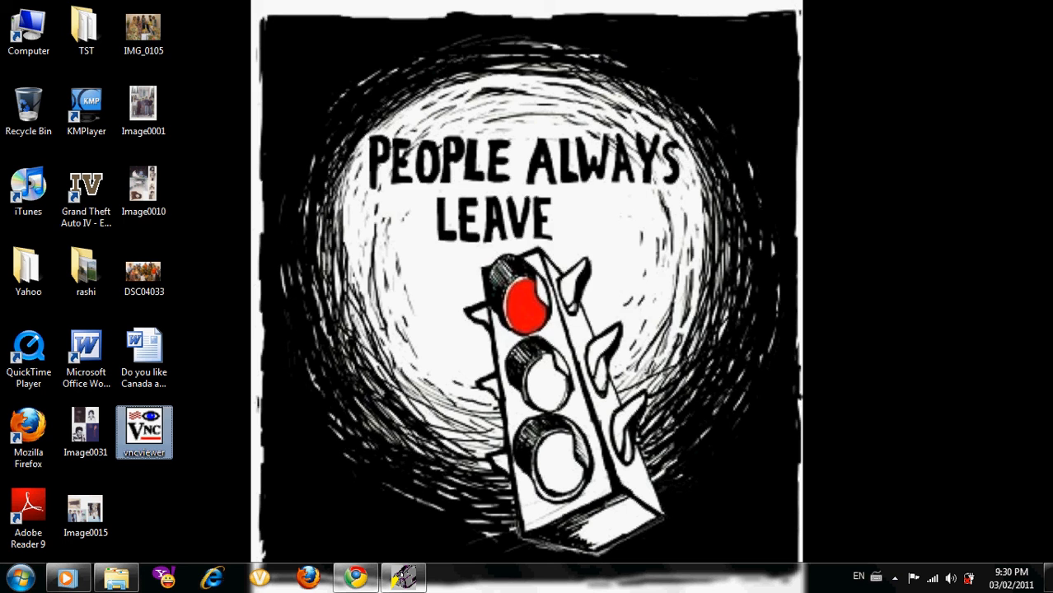
pyautogui.doubleClick(143, 431)
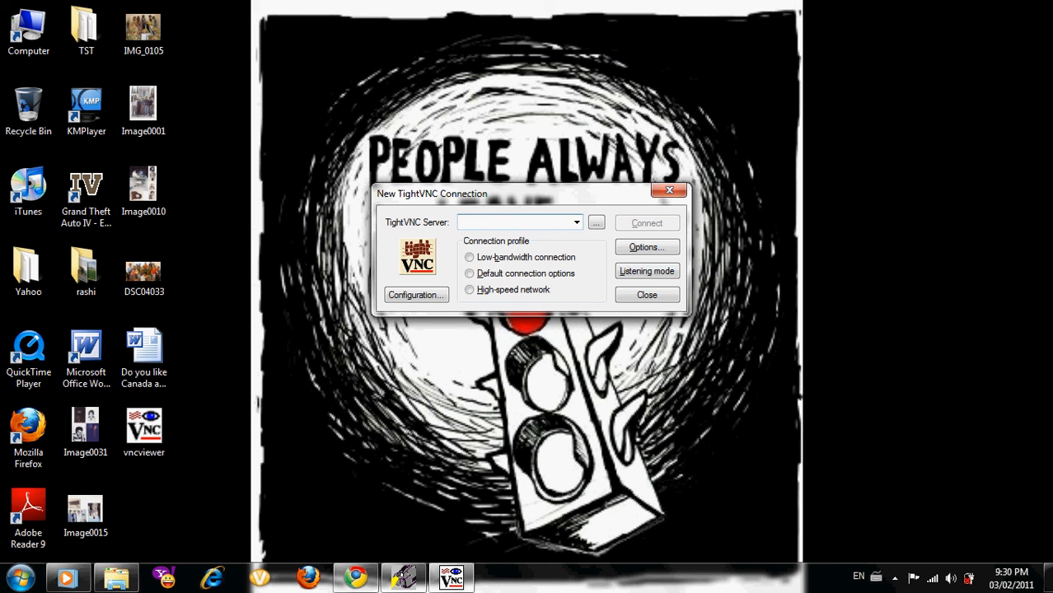
pyautogui.write('192.168.0.')
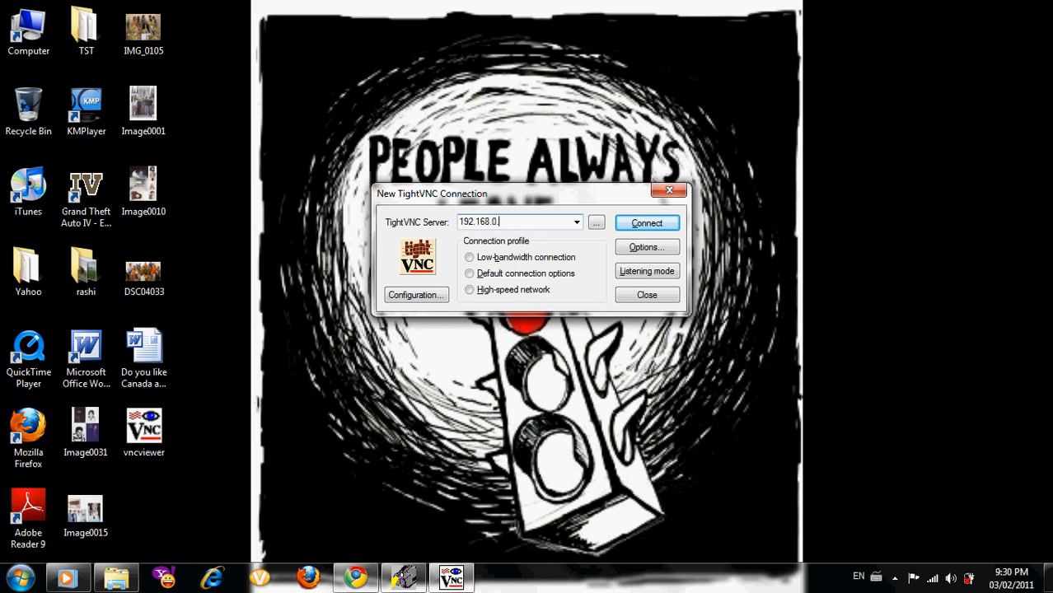
pyautogui.click(647, 222)
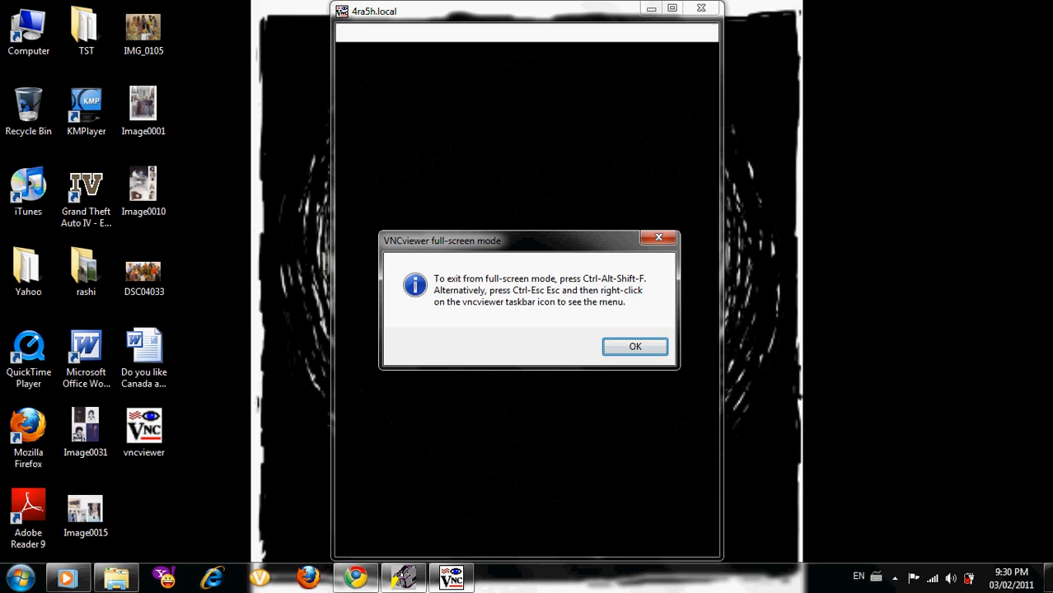
pyautogui.click(635, 346)
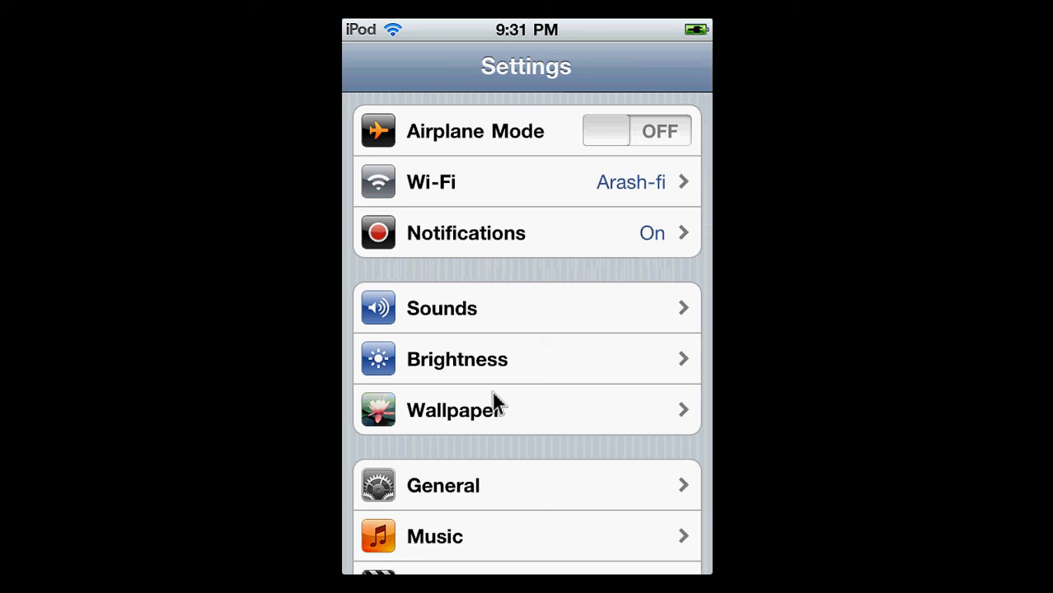
# On the mirrored iPod, view the Arash-fi Wi-Fi details showing IP address 192.168.0.4.
pyautogui.click(528, 182)
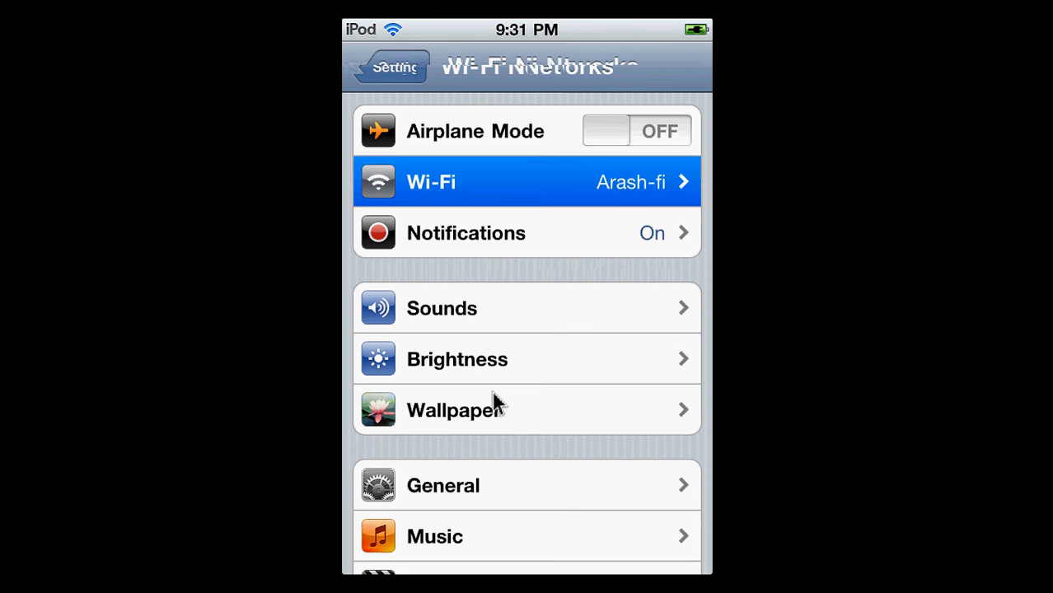
pyautogui.click(528, 181)
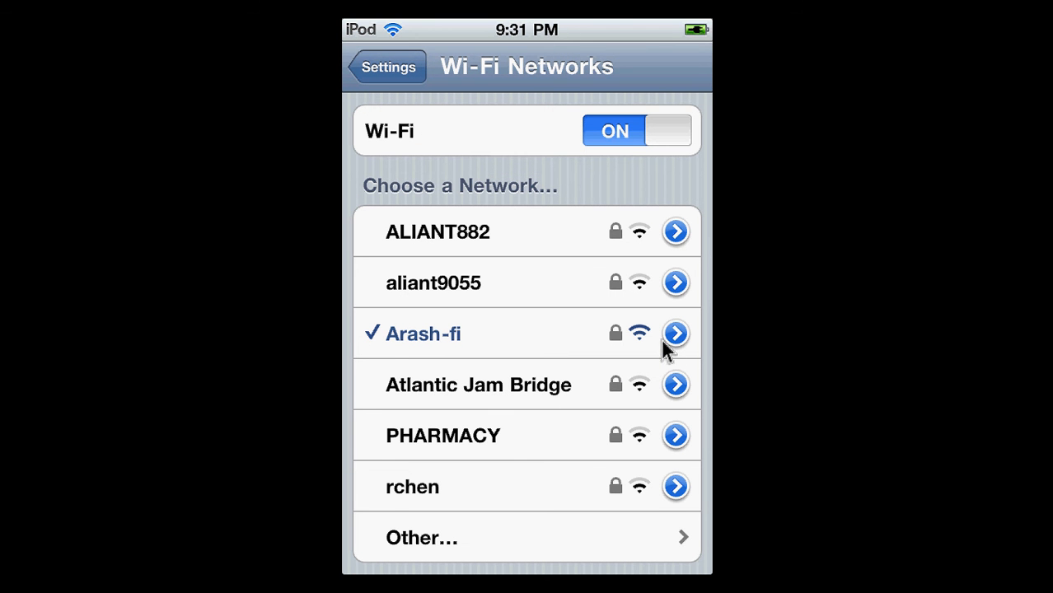
pyautogui.click(676, 333)
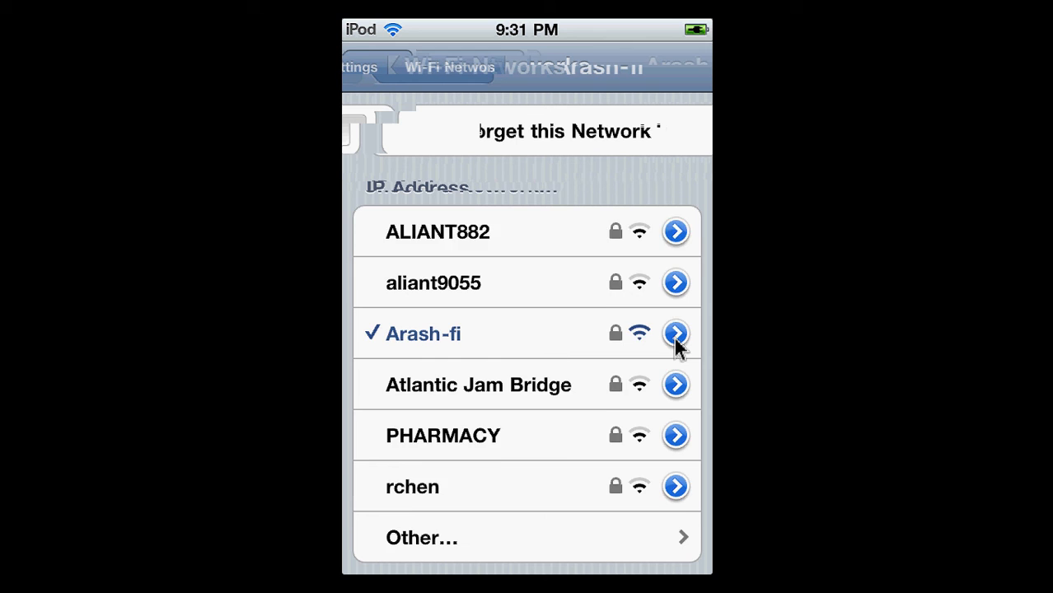
pyautogui.click(675, 333)
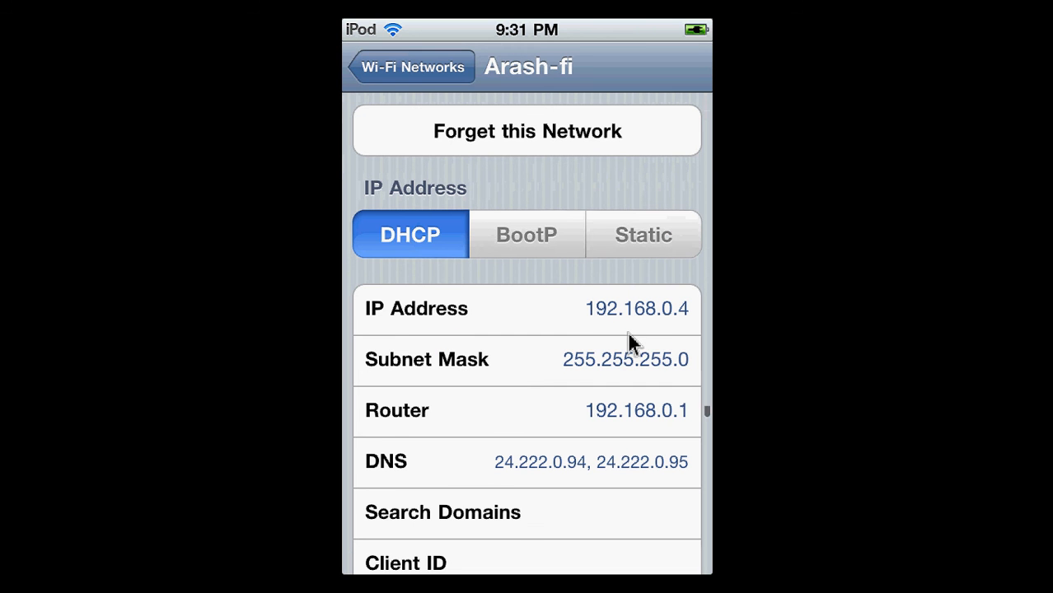
pyautogui.moveTo(703, 308)
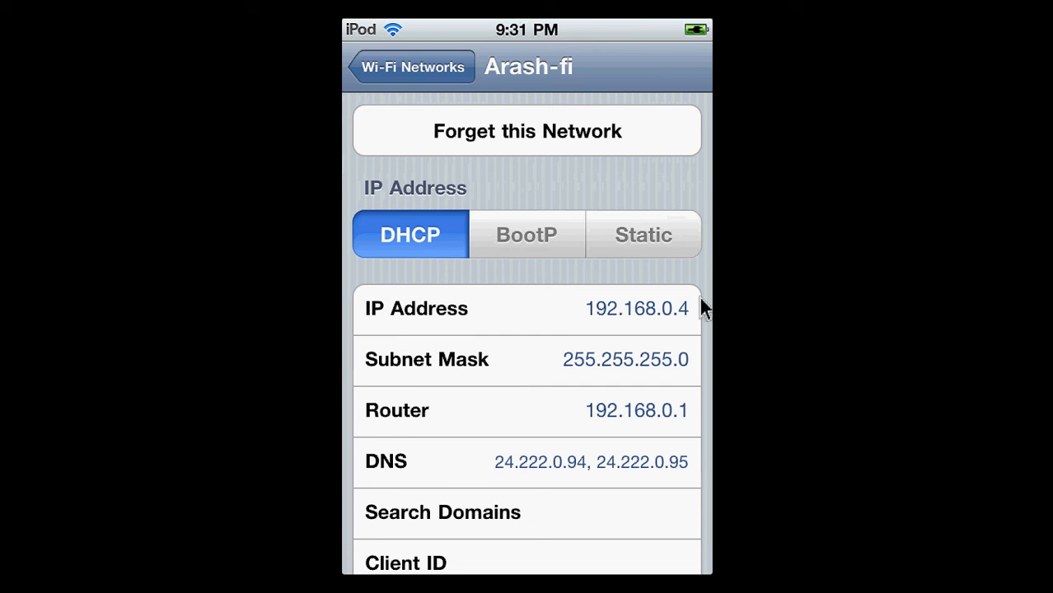
pyautogui.moveTo(676, 333)
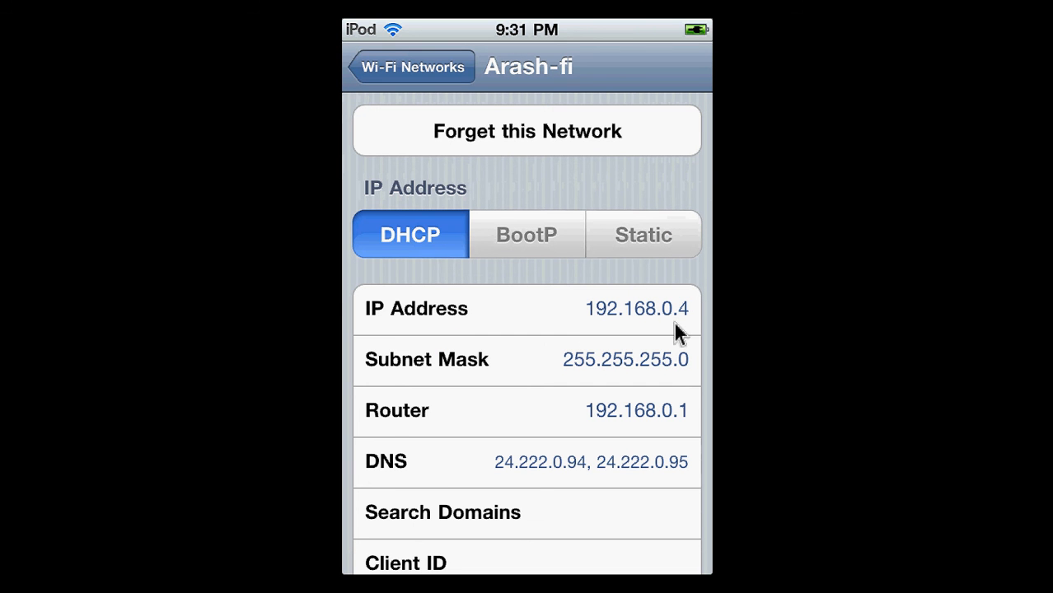
pyautogui.moveTo(701, 310)
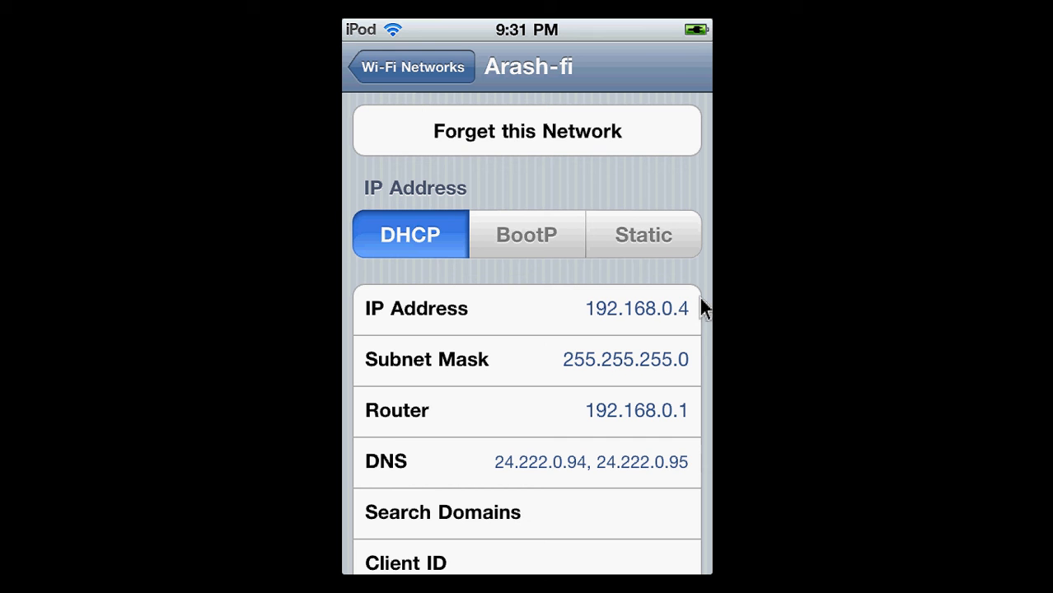
pyautogui.moveTo(692, 321)
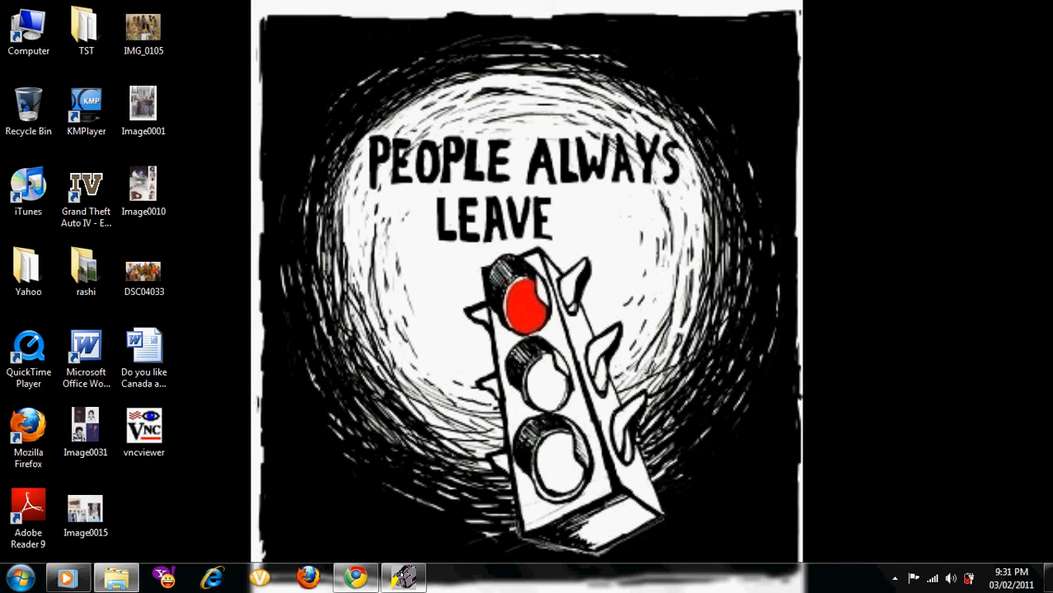
# Launch vncviewer again and connect to the iPod at 192.168.0.4.
pyautogui.click(143, 428)
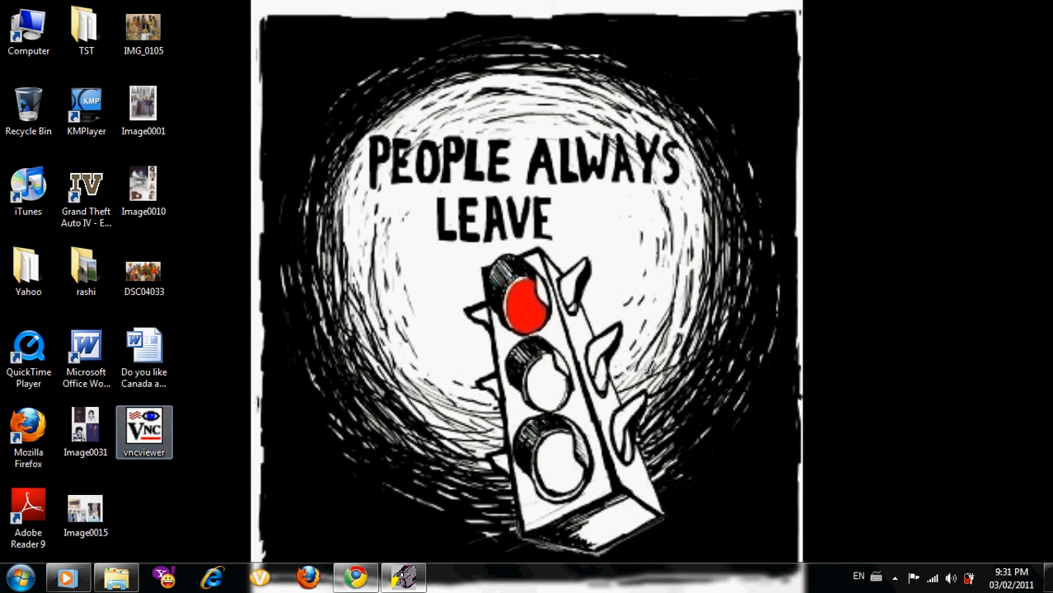
pyautogui.doubleClick(143, 432)
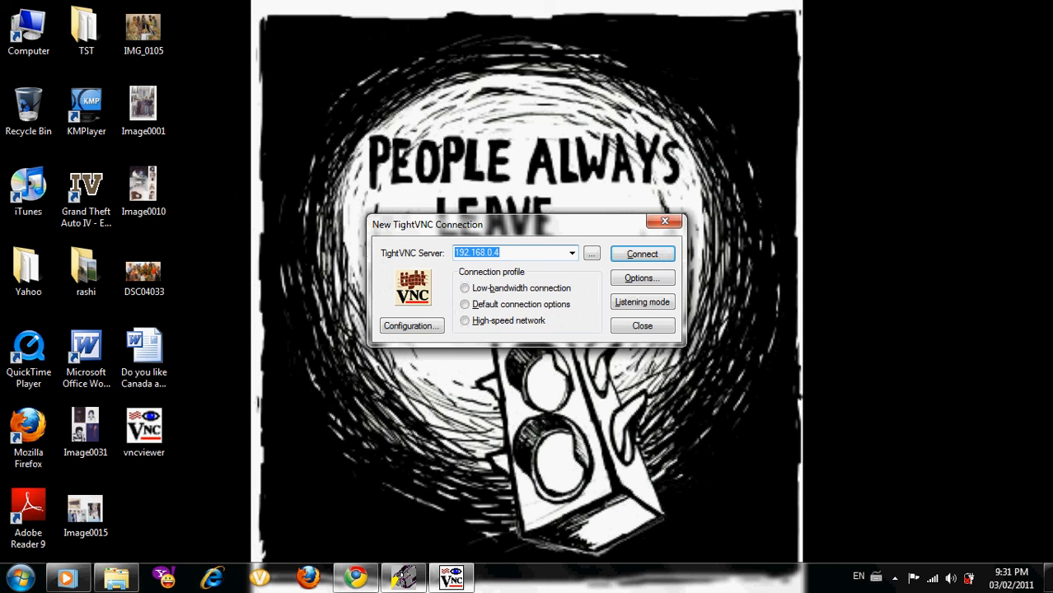
pyautogui.moveTo(428, 224); pyautogui.dragTo(422, 166)
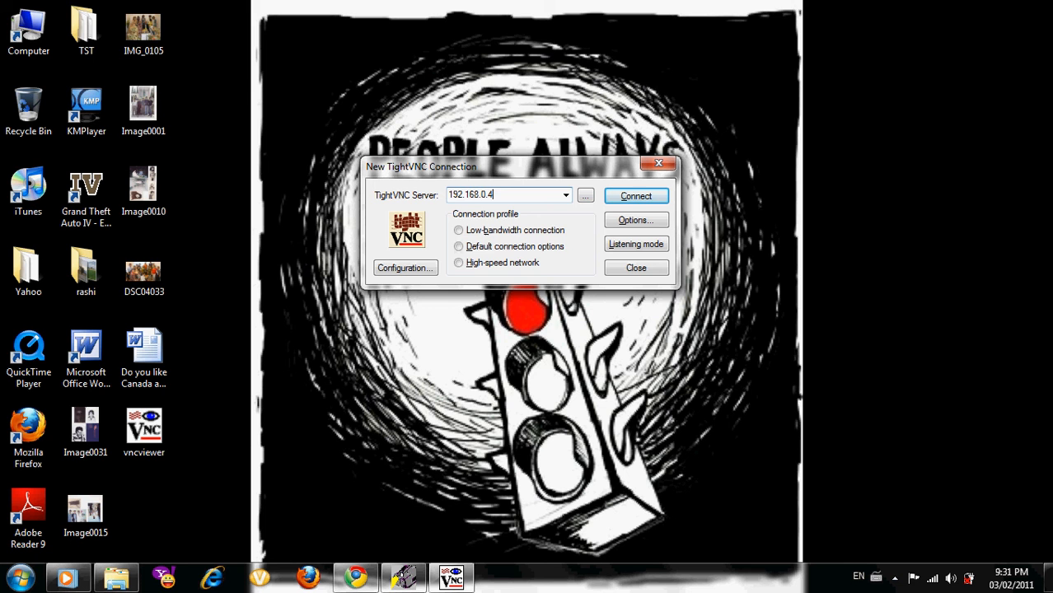
pyautogui.click(636, 195)
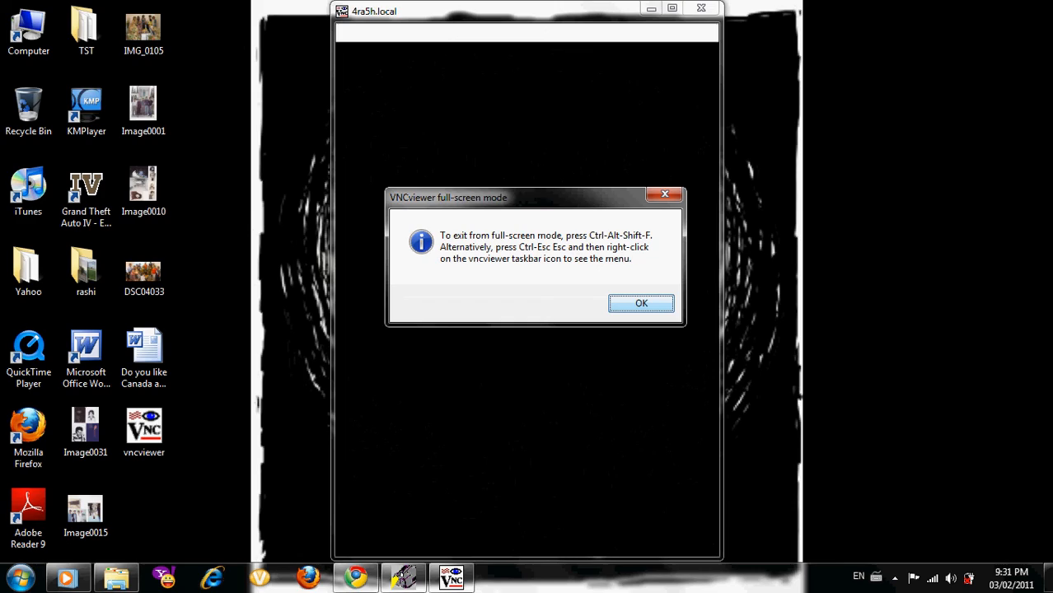
# Acknowledge the full-screen mode notice to show the mirrored iPod home screen.
pyautogui.click(642, 303)
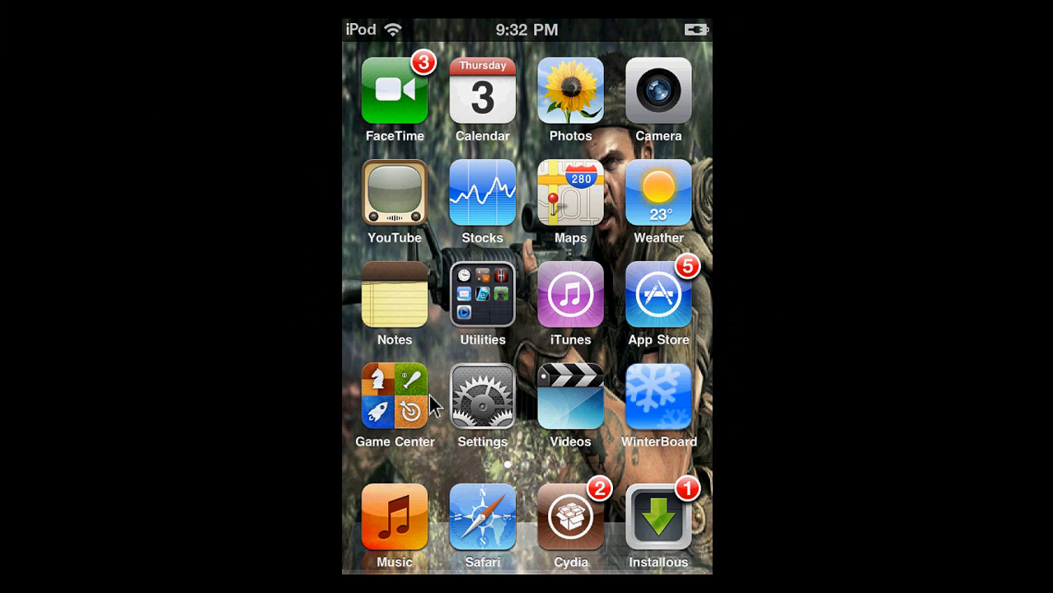
pyautogui.moveTo(435, 359)
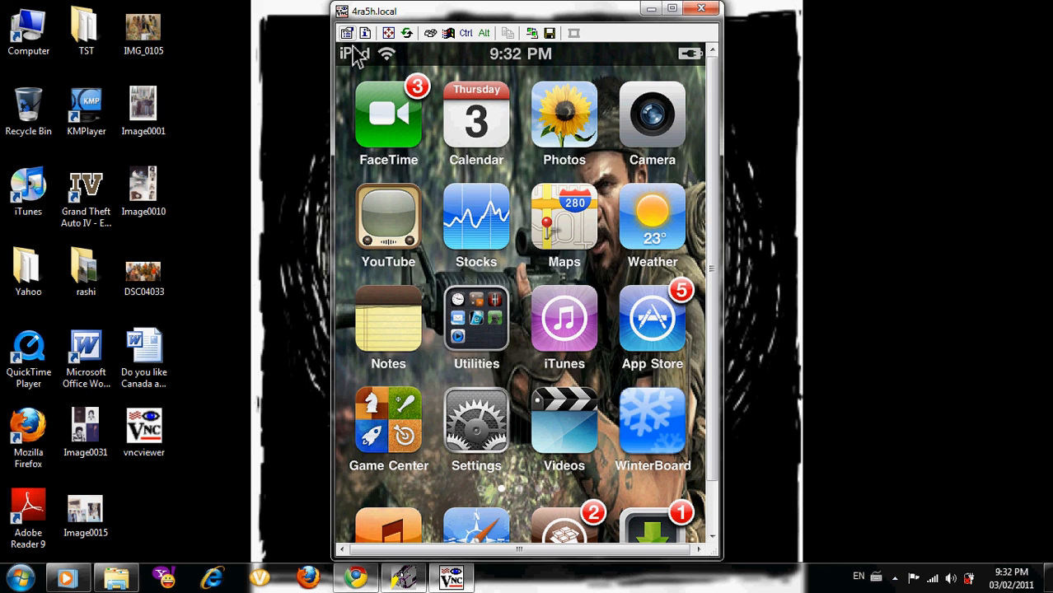
# Set a larger 'Scale by' value in Connection options and apply it to the iPod view.
pyautogui.click(597, 154)
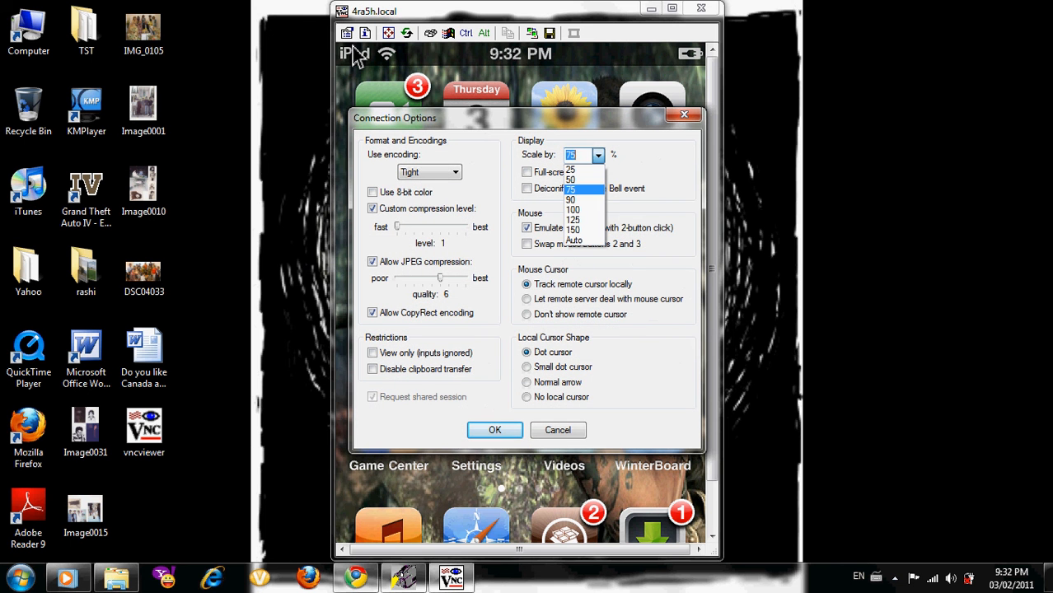
pyautogui.click(574, 209)
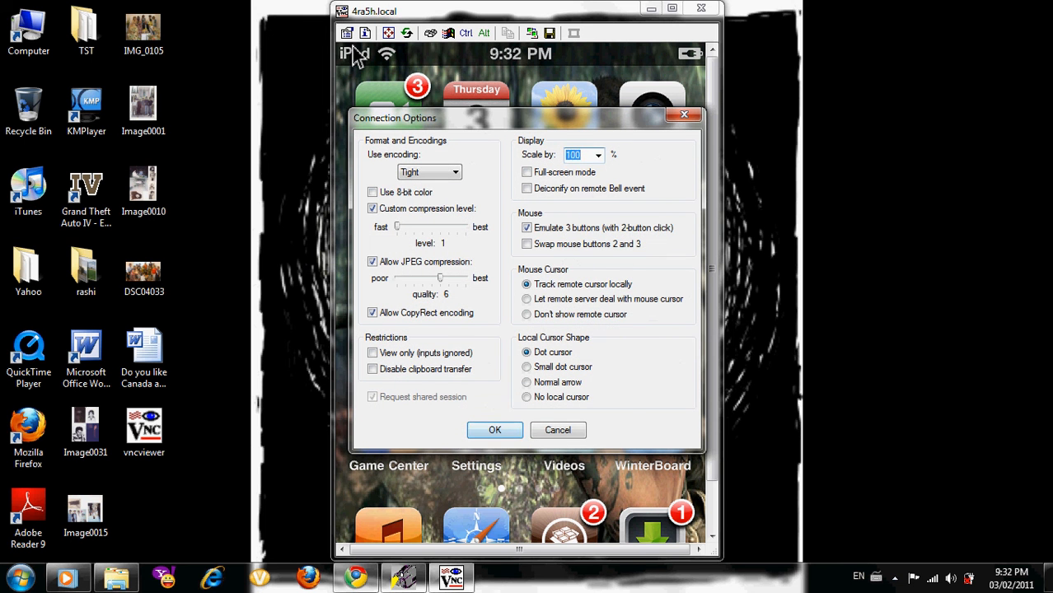
pyautogui.click(494, 429)
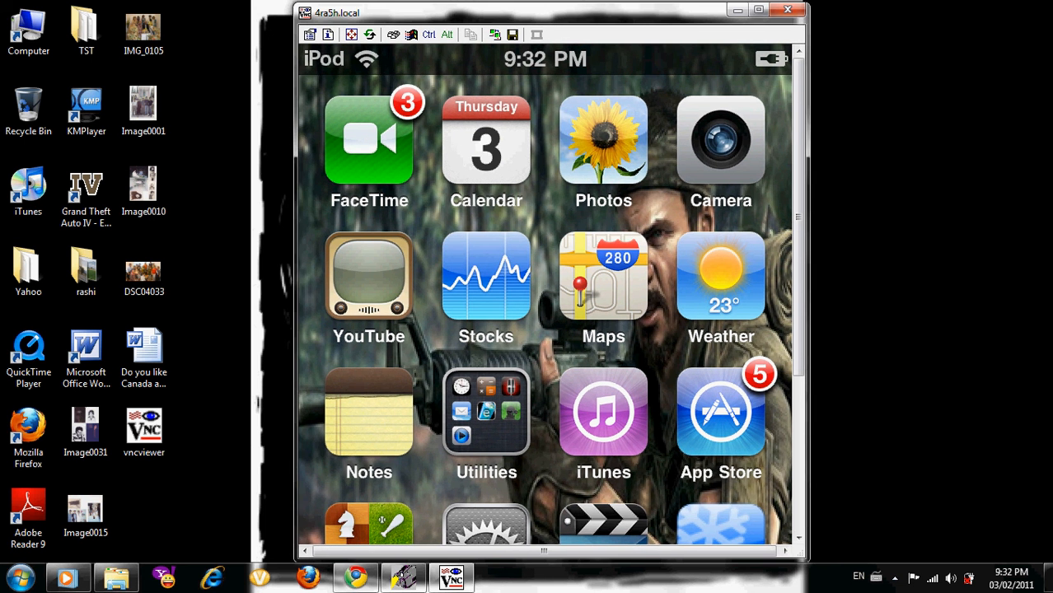
pyautogui.scroll(-3)
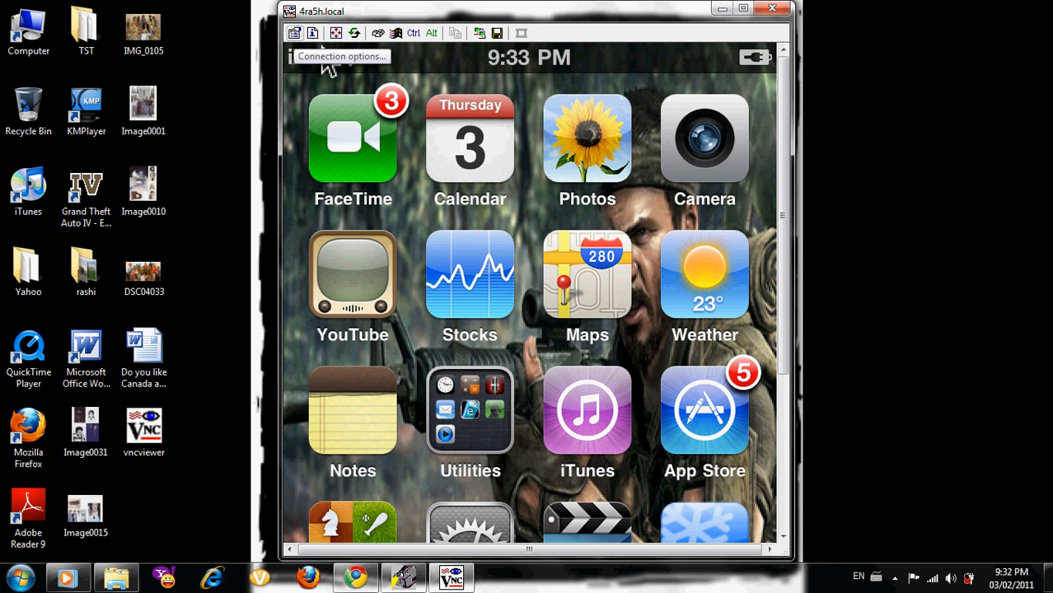
# Reduce the 'Scale by' value again and switch the iPod view back to full-screen.
pyautogui.click(341, 56)
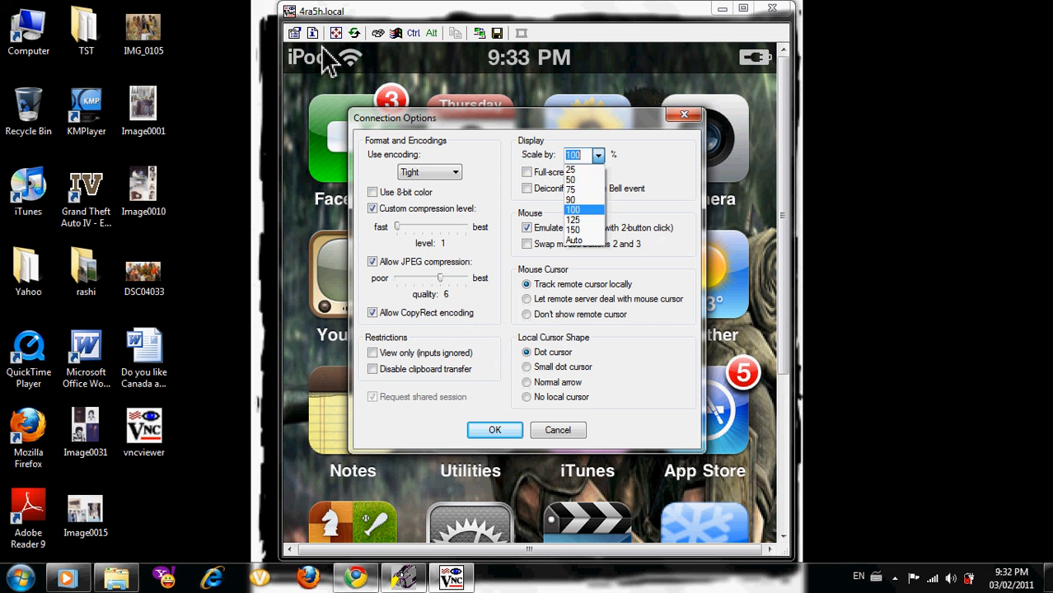
pyautogui.click(571, 190)
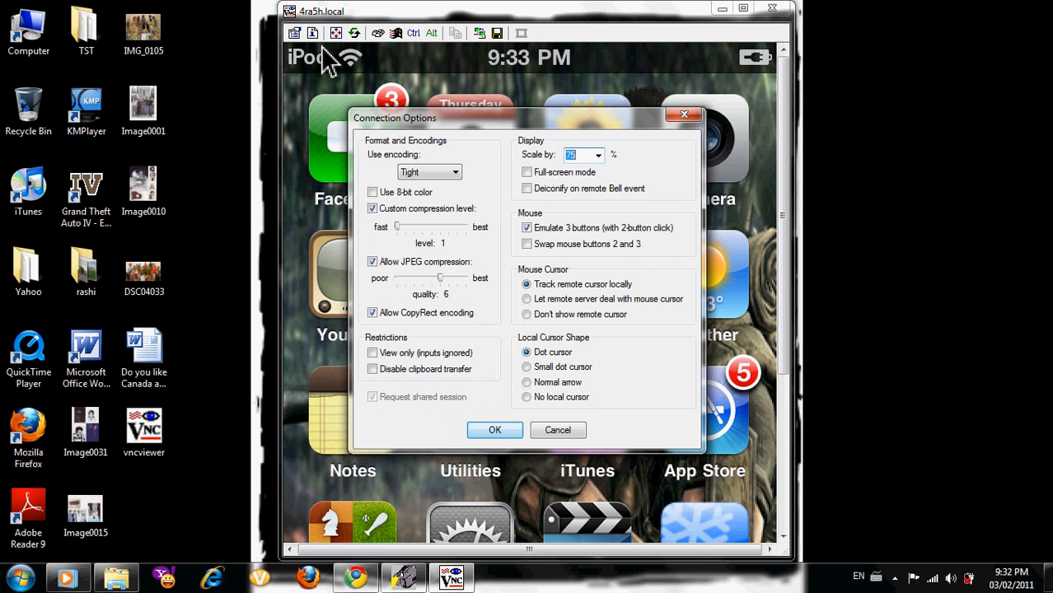
pyautogui.click(495, 430)
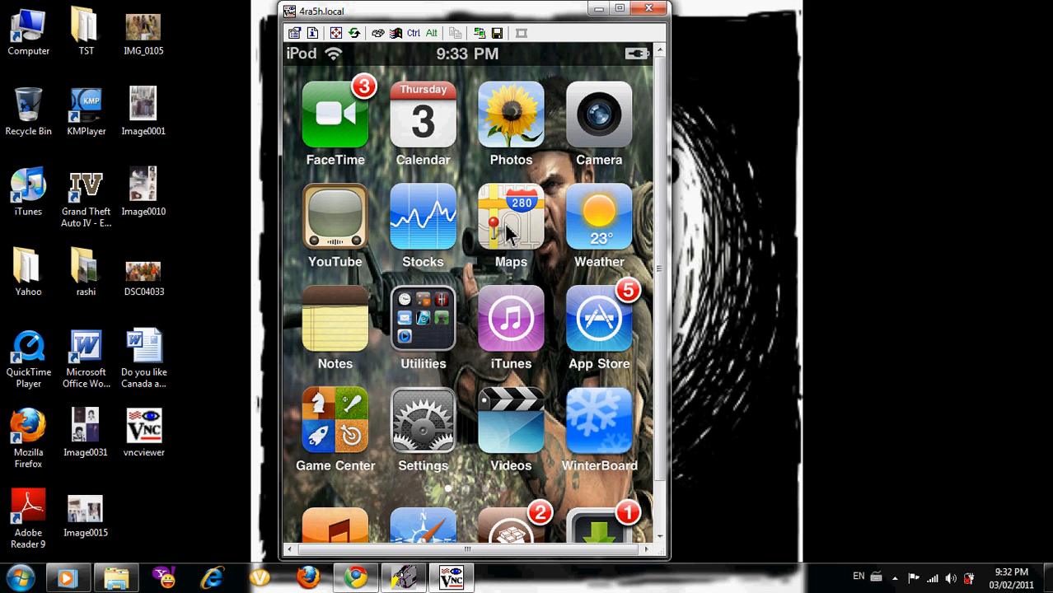
pyautogui.click(629, 9)
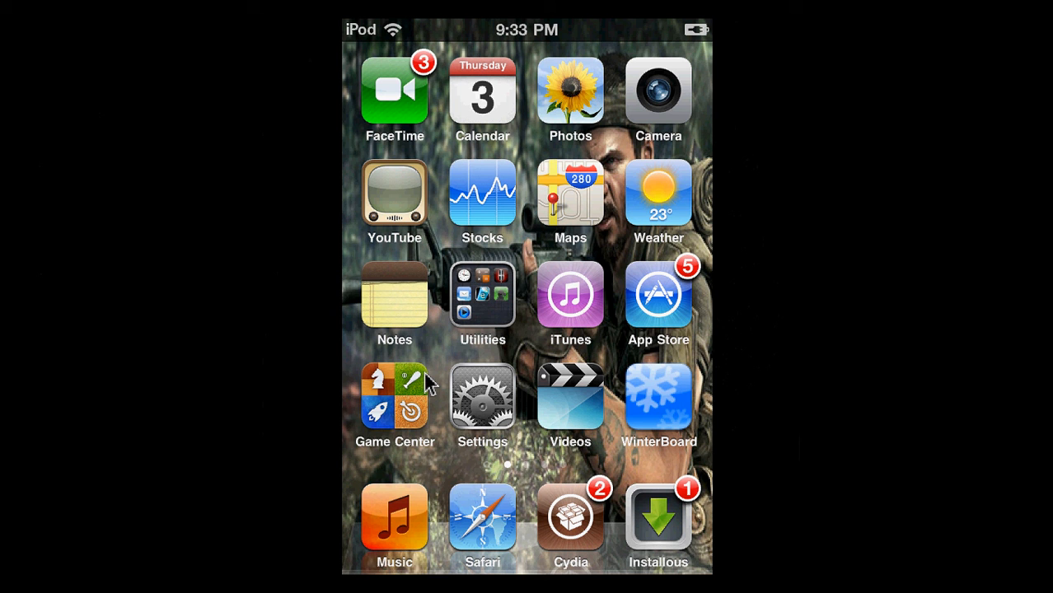
pyautogui.moveTo(692, 350)
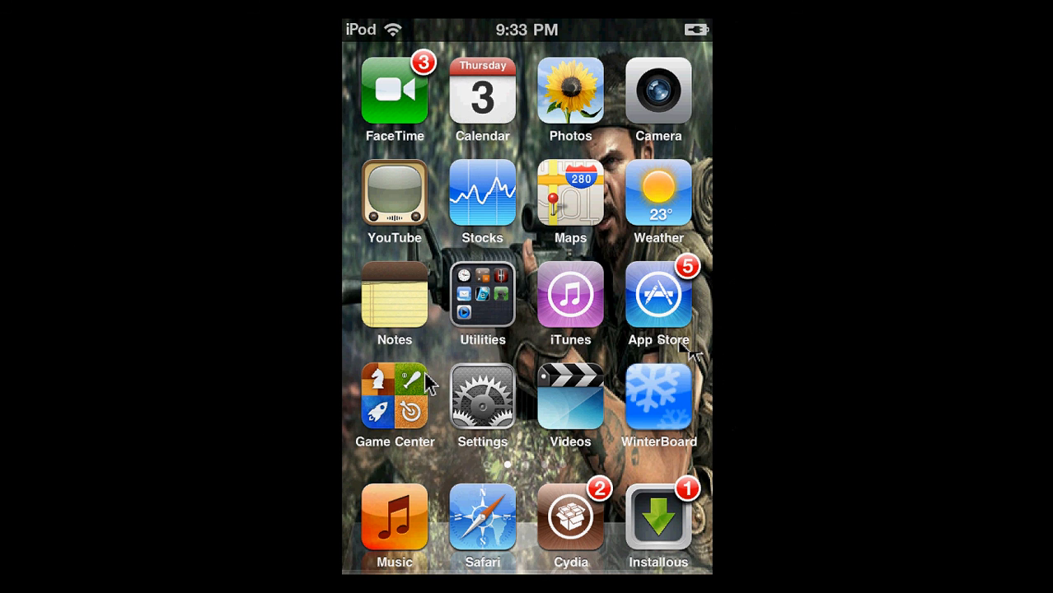
pyautogui.moveTo(696, 349)
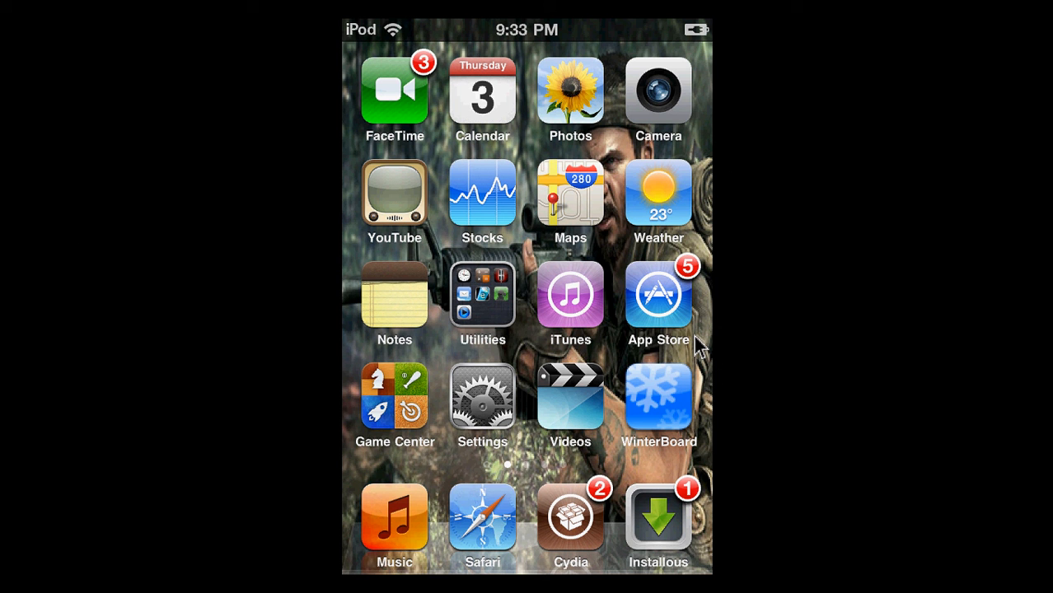